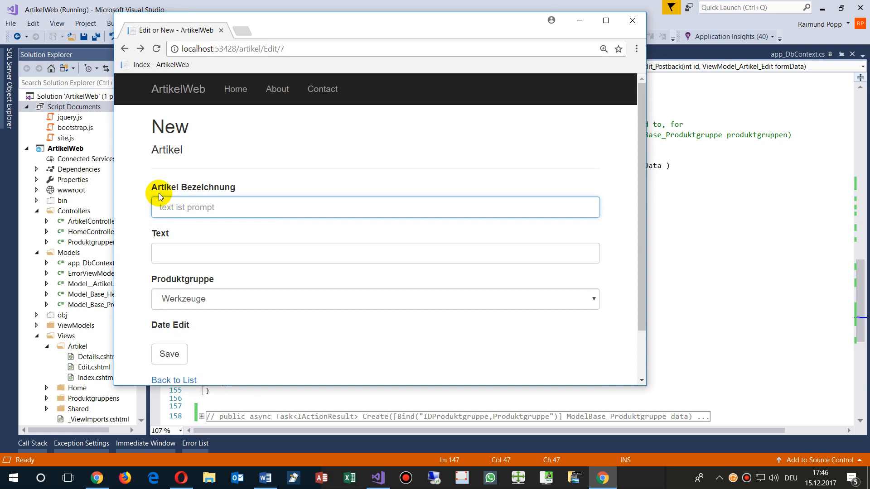
# Submit the Artikel edit form with Artikel Bezeichnung empty to trigger the 'field is required' message
pyautogui.doubleClick(192, 187)
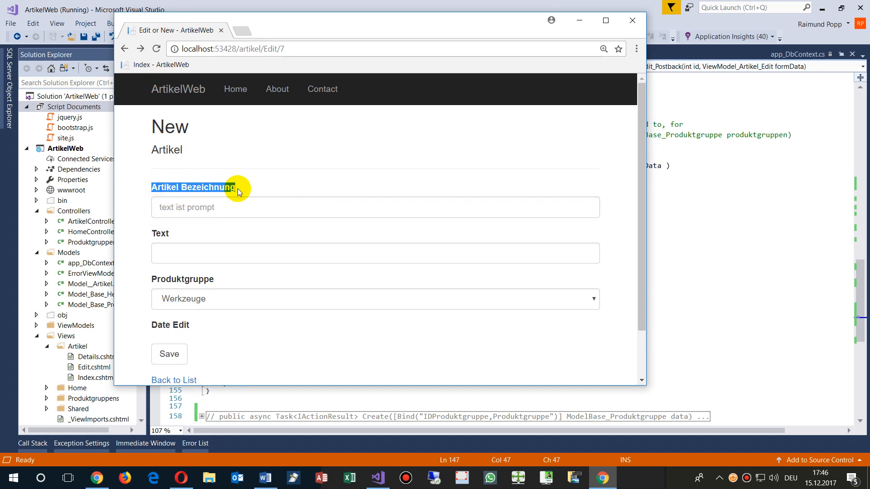
pyautogui.click(172, 207)
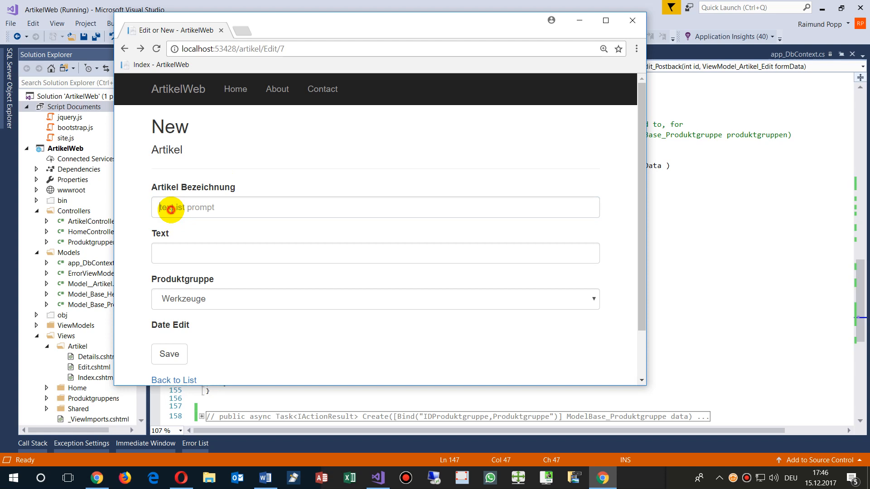
pyautogui.write('tes')
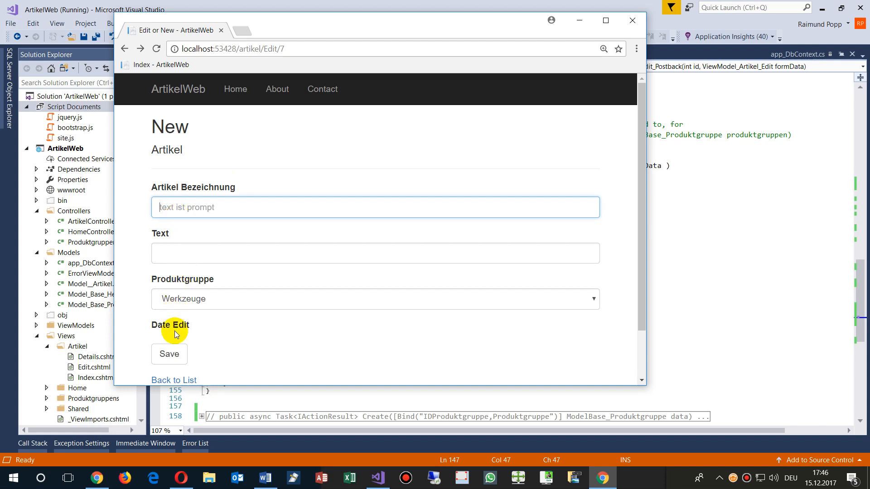
pyautogui.click(168, 354)
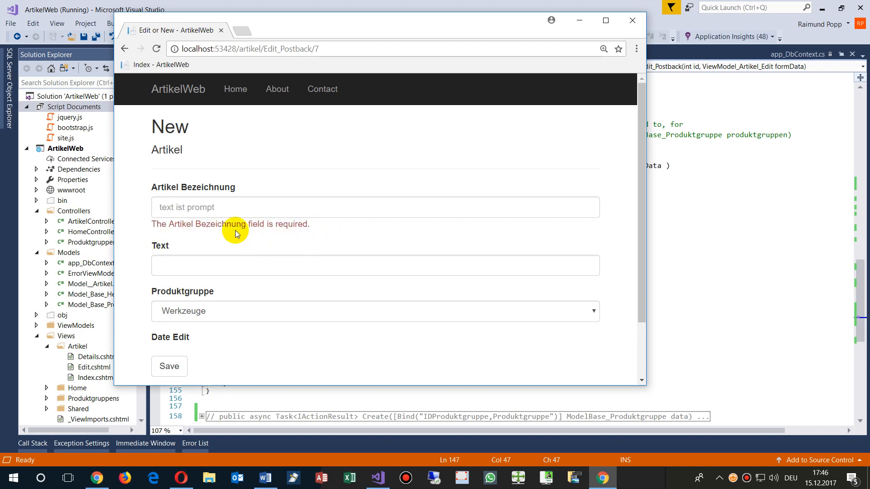
pyautogui.moveTo(310, 238)
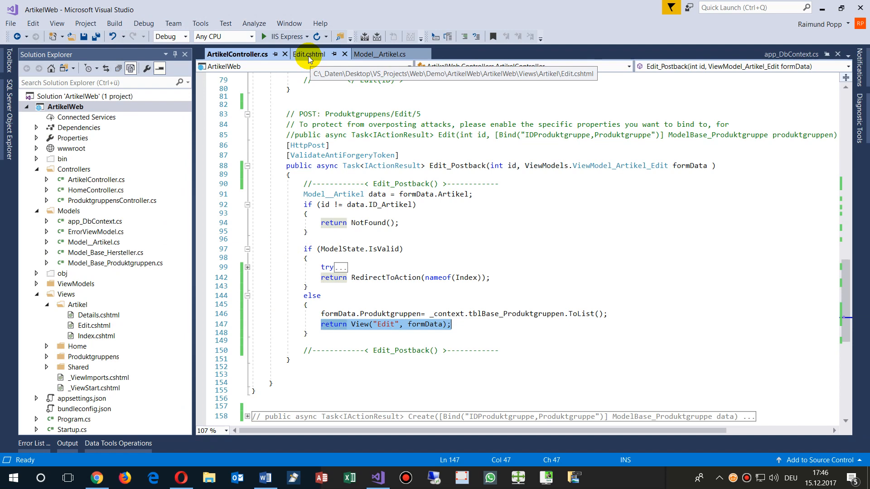
# Show Model__Artikel.cs with Artikelname annotated MaxLength(50) and Required
pyautogui.click(239, 54)
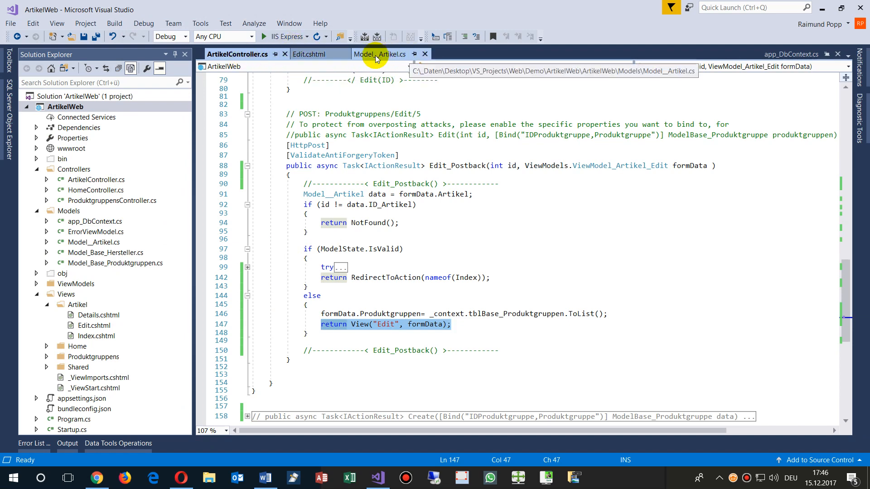
pyautogui.click(379, 54)
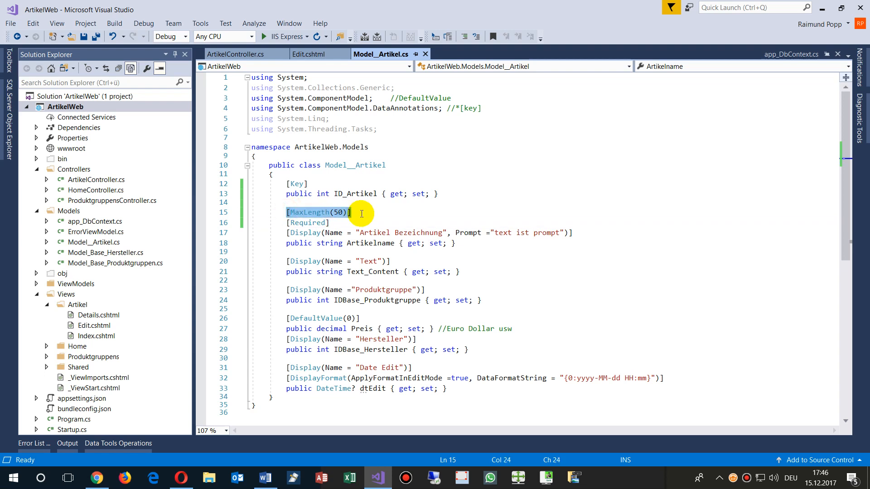
pyautogui.moveTo(285, 243)
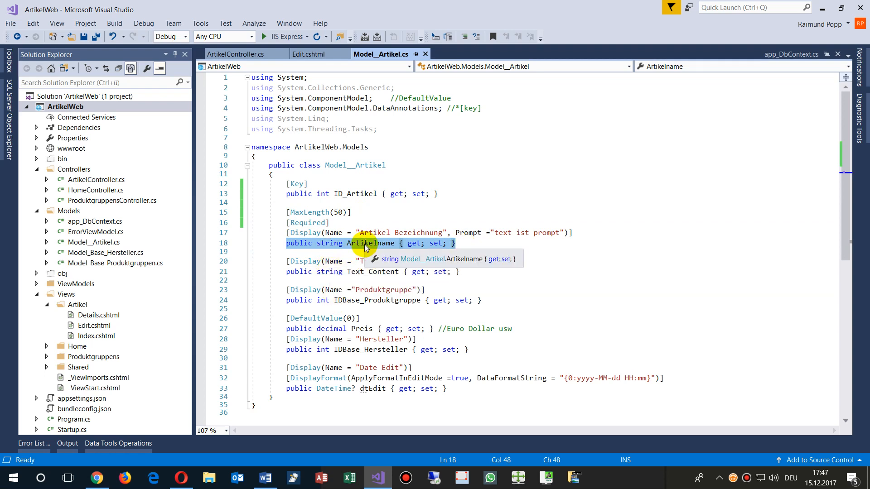
pyautogui.moveTo(297, 251)
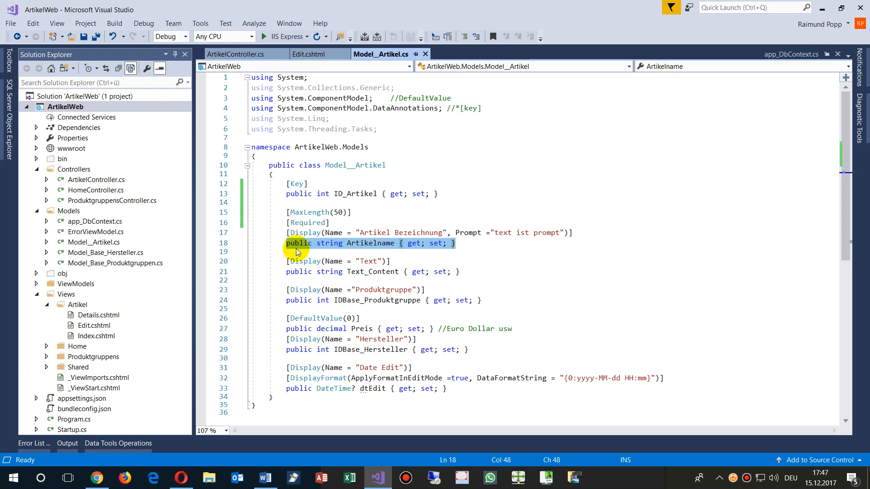
pyautogui.moveTo(376, 250)
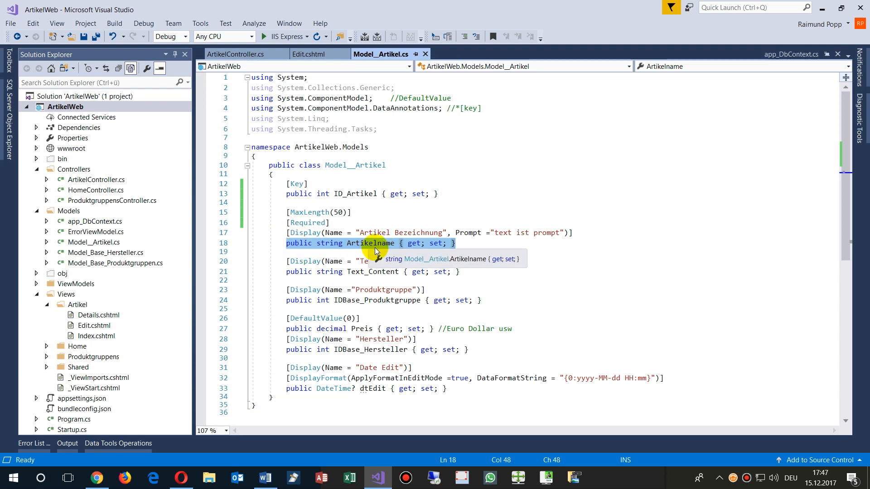
pyautogui.moveTo(382, 53)
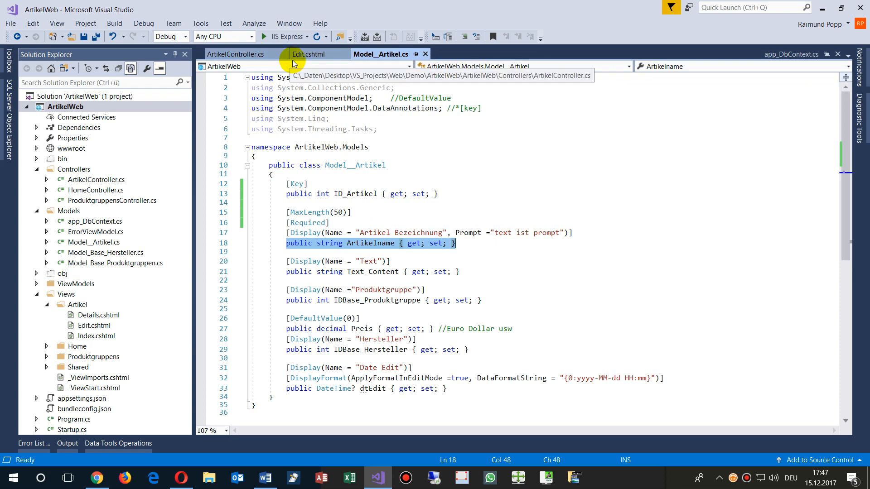
# Show Edit.cshtml and highlight the asp-validation-summary div
pyautogui.click(310, 54)
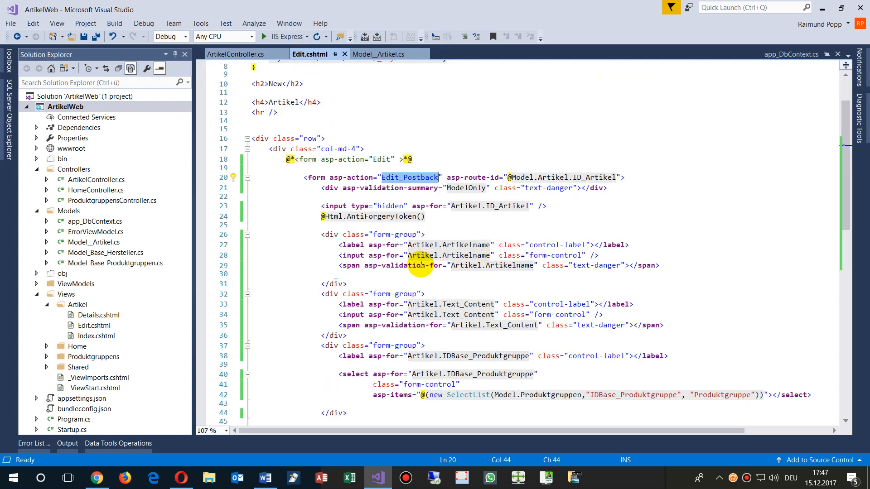
pyautogui.moveTo(337, 222)
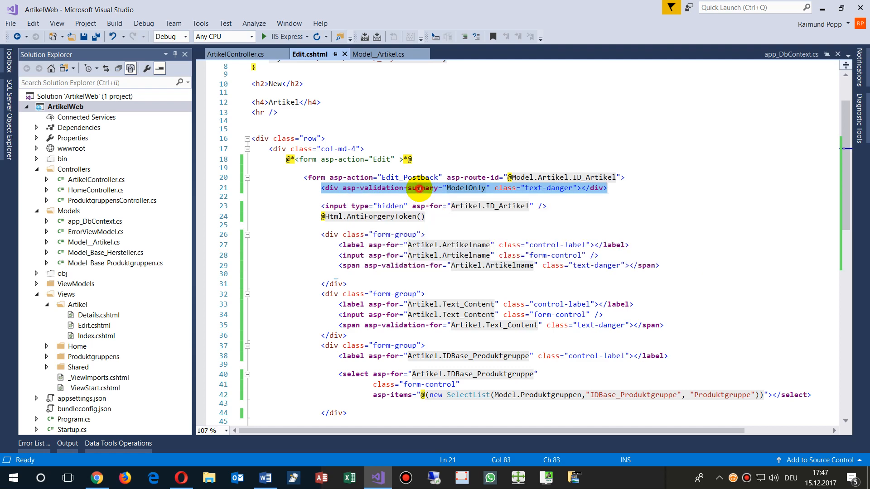
pyautogui.click(321, 188)
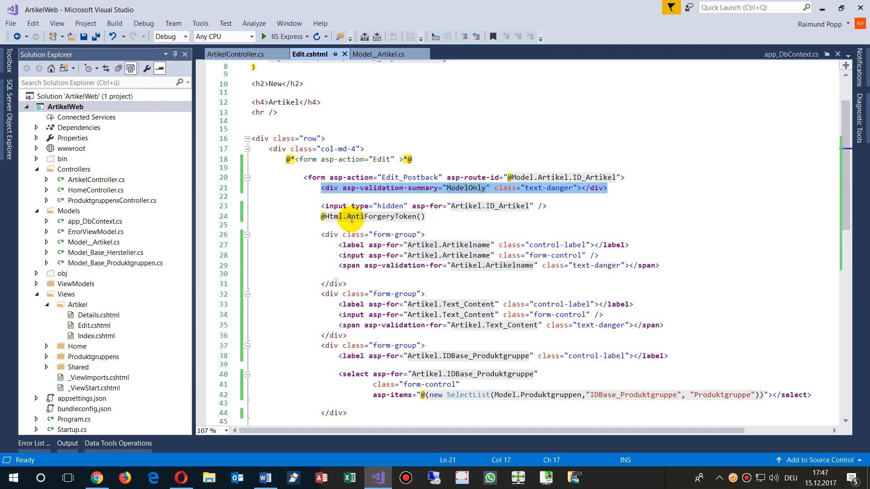
pyautogui.click(450, 217)
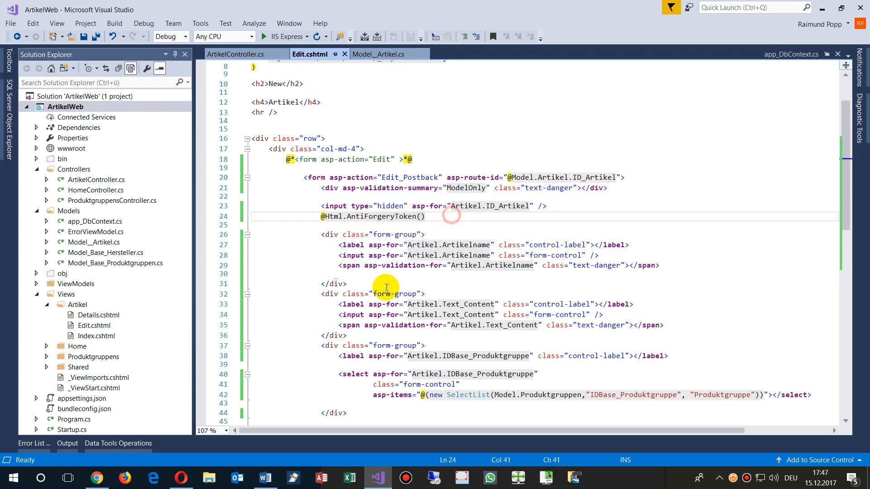
# Highlight the asp-validation-for span and the Artikel.Artikelname label and input bindings
pyautogui.scroll(-3)
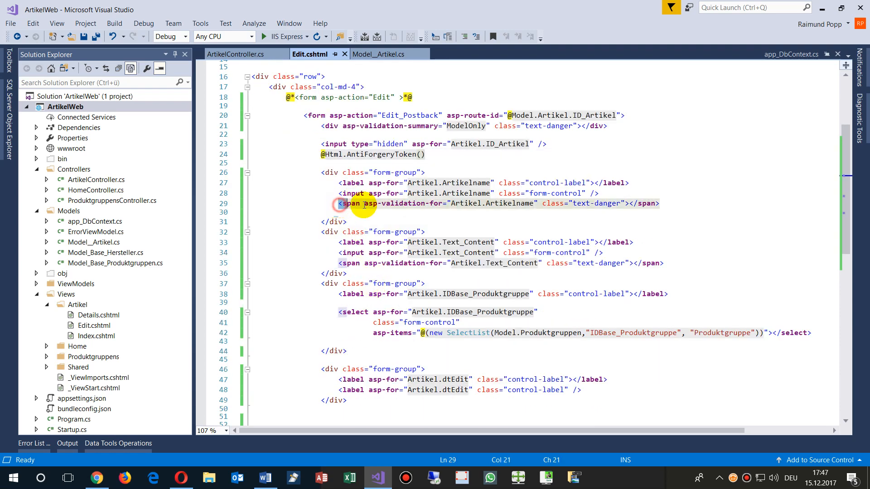
pyautogui.moveTo(338, 203); pyautogui.dragTo(660, 204)
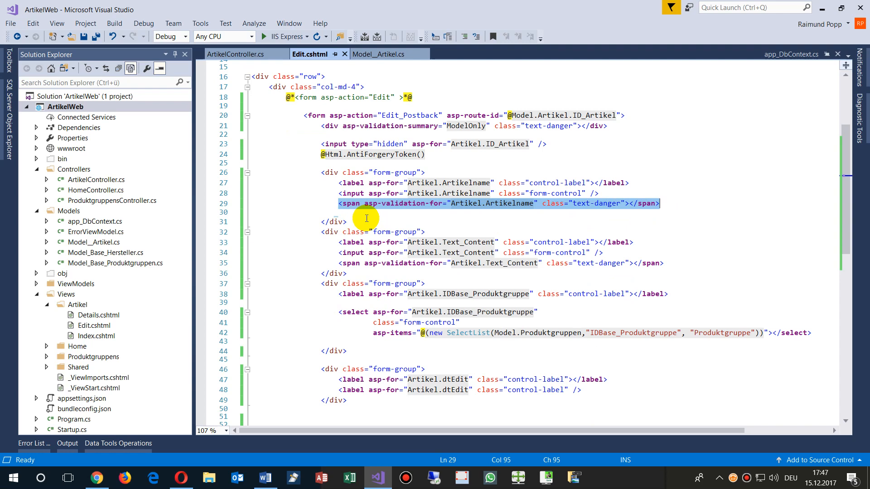
pyautogui.moveTo(379, 210)
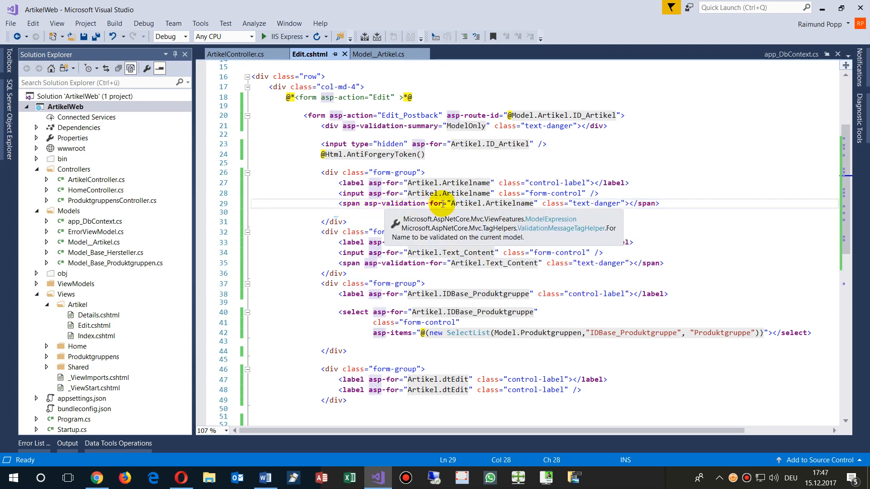
pyautogui.doubleClick(491, 203)
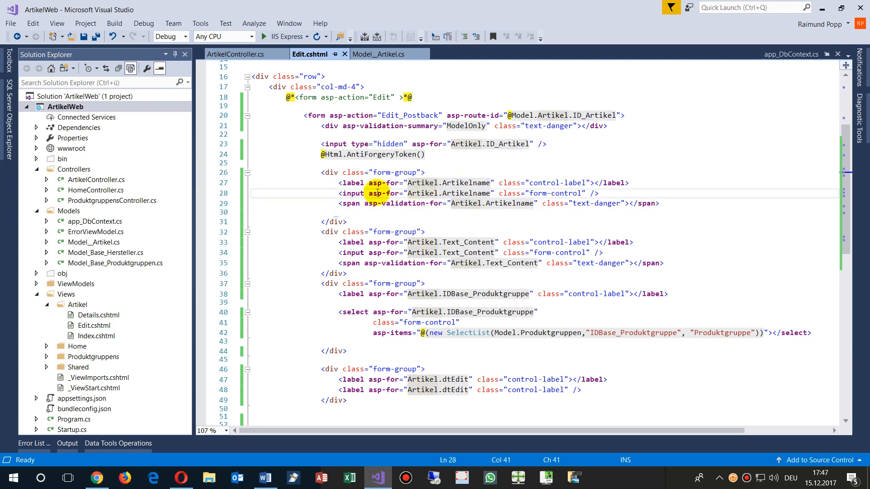
pyautogui.doubleClick(450, 193)
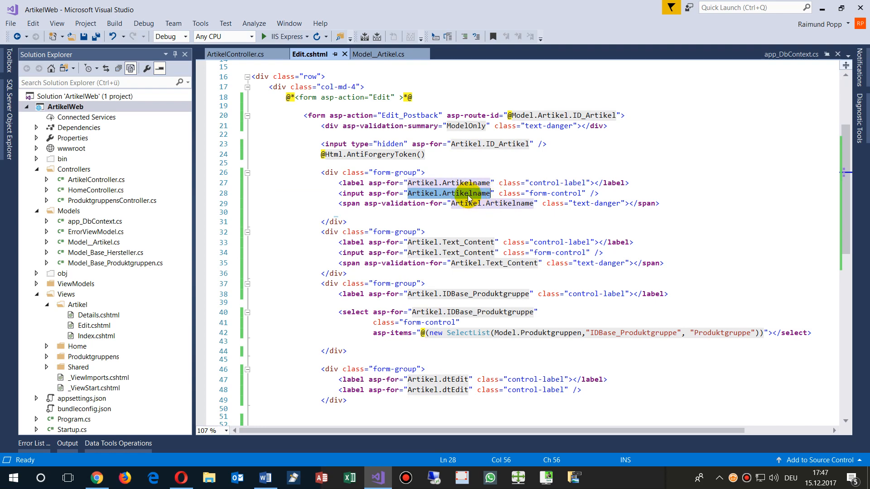
pyautogui.moveTo(314, 205)
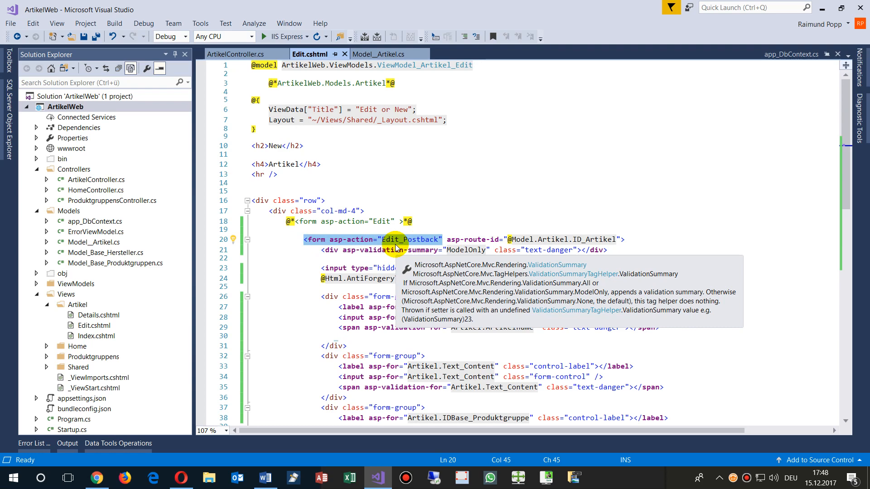
pyautogui.moveTo(375, 257)
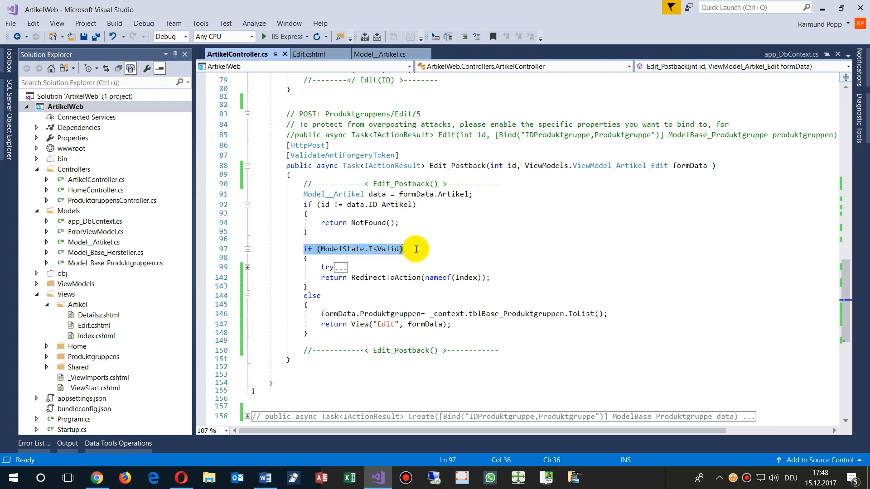
pyautogui.moveTo(380, 248)
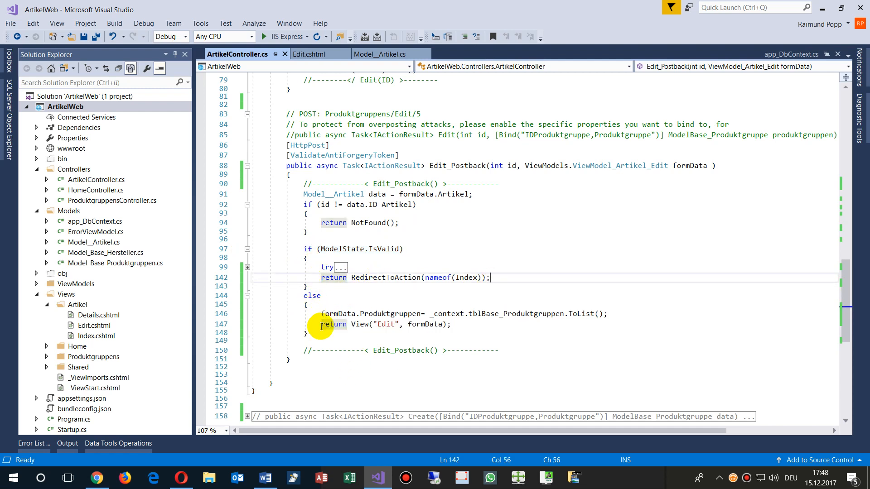
# Select the return View line in Edit_Postback's invalid-ModelState else branch
pyautogui.tripleClick(386, 324)
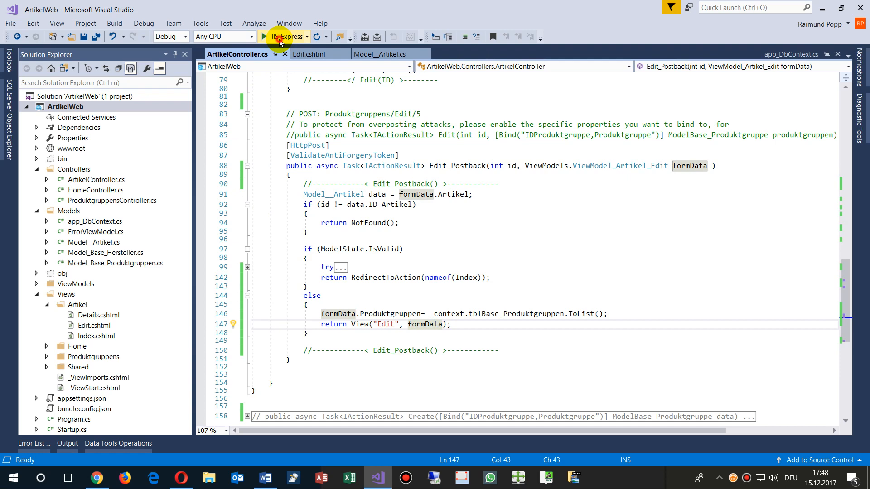
# Run ArtikelWeb, edit the test nnull article and save it with an empty name
pyautogui.click(284, 37)
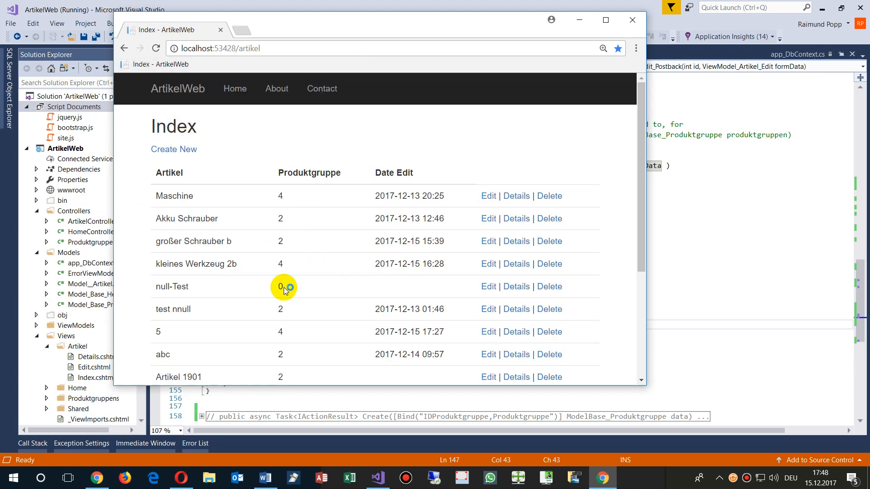
pyautogui.moveTo(488, 309)
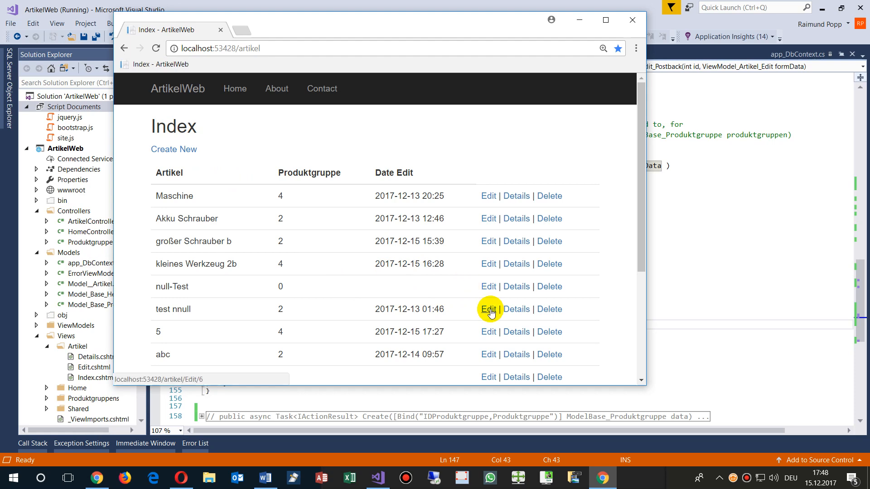
pyautogui.click(487, 309)
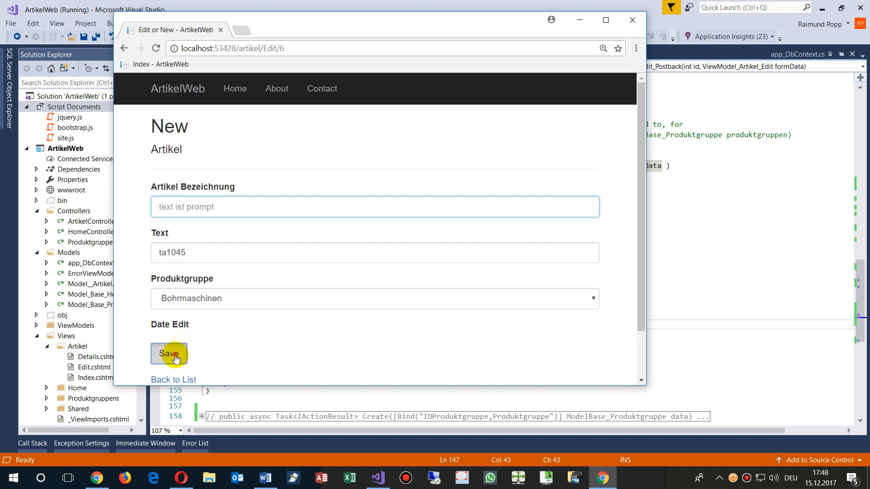
pyautogui.click(169, 354)
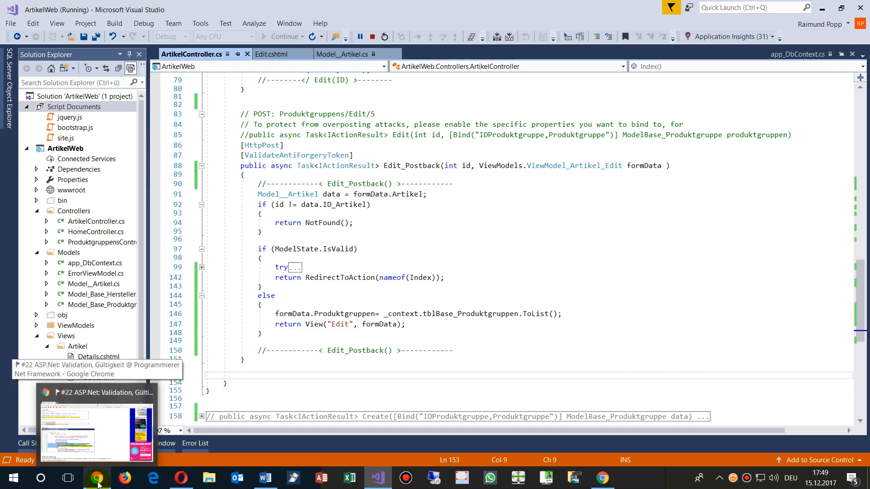
# Switch to the tutorial page and highlight the asp-validation-for span markup
pyautogui.click(97, 477)
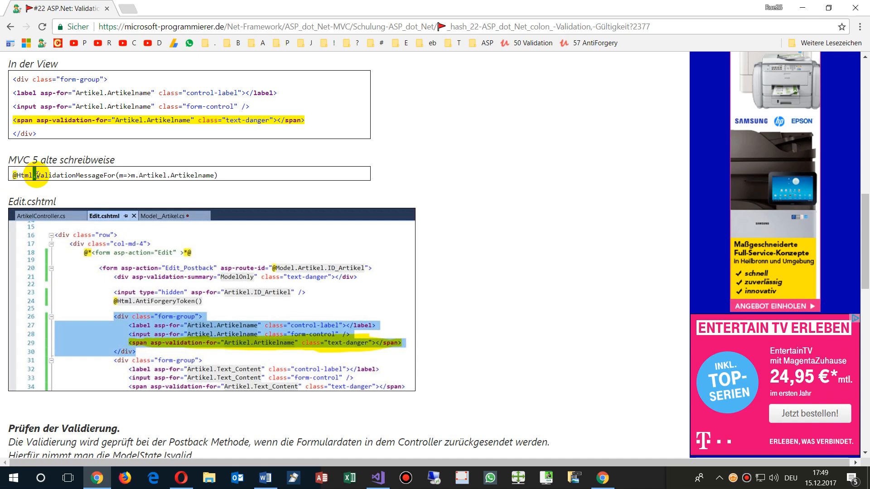
pyautogui.moveTo(36, 175); pyautogui.dragTo(114, 175)
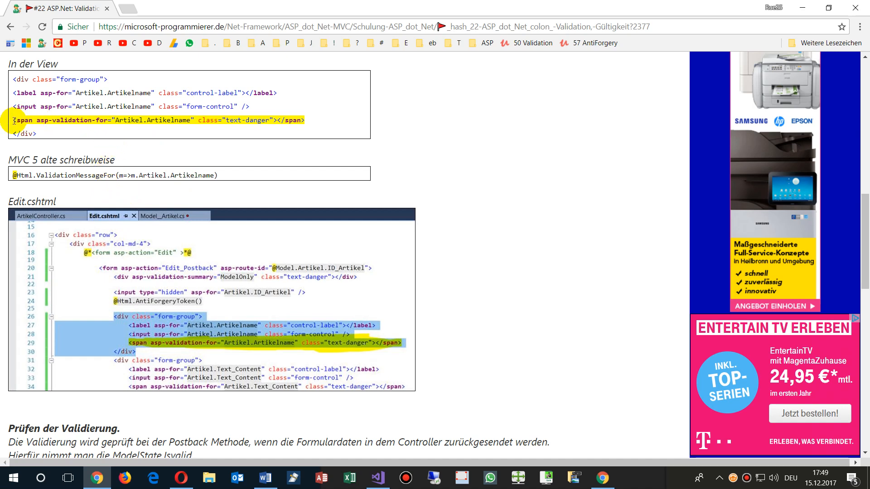
pyautogui.moveTo(86, 167)
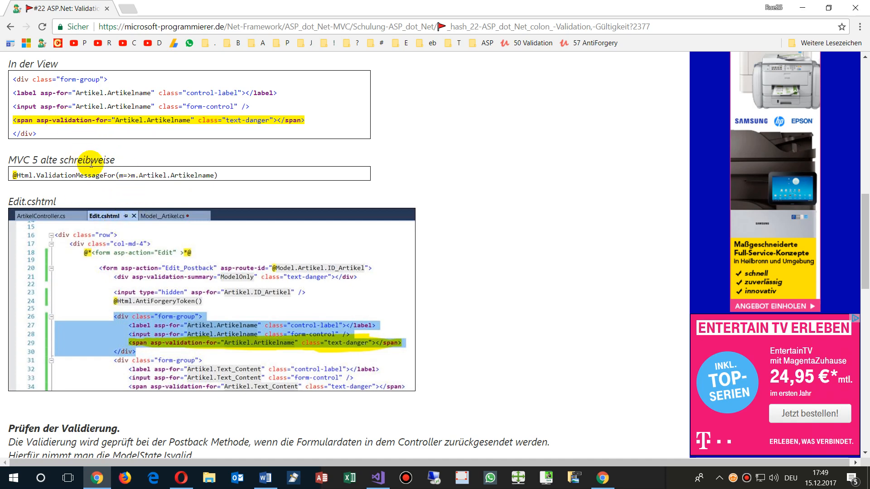